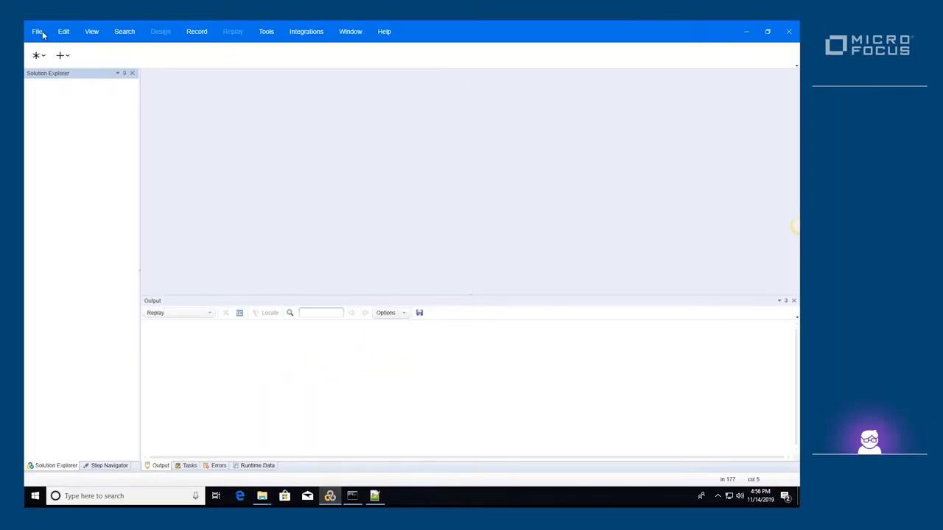
Import the DevWeb script as DevWeb2_AdvantageOnlineShopping with its default name and location
click(36, 30)
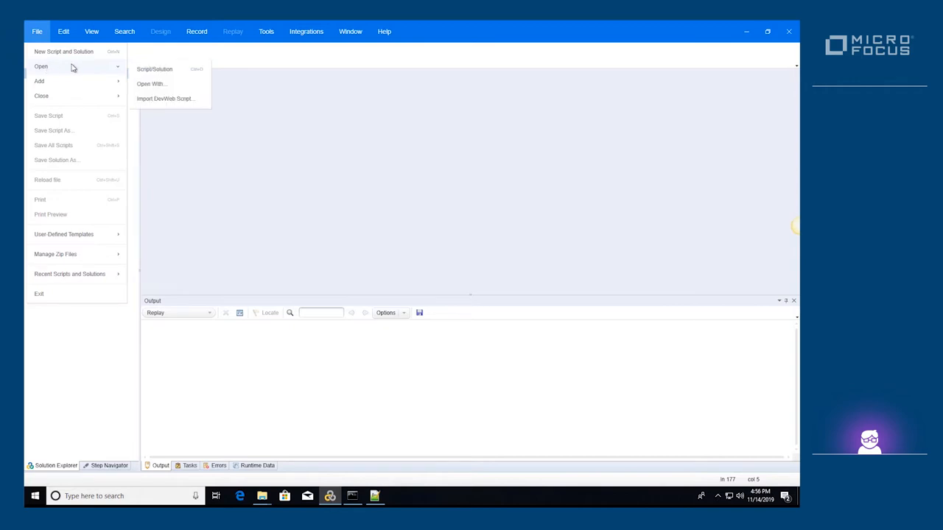
click(155, 68)
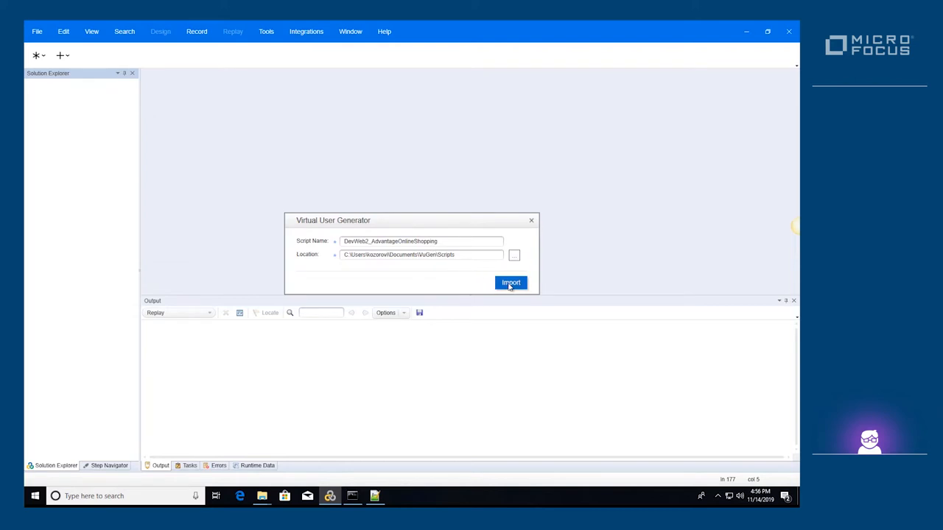
click(510, 283)
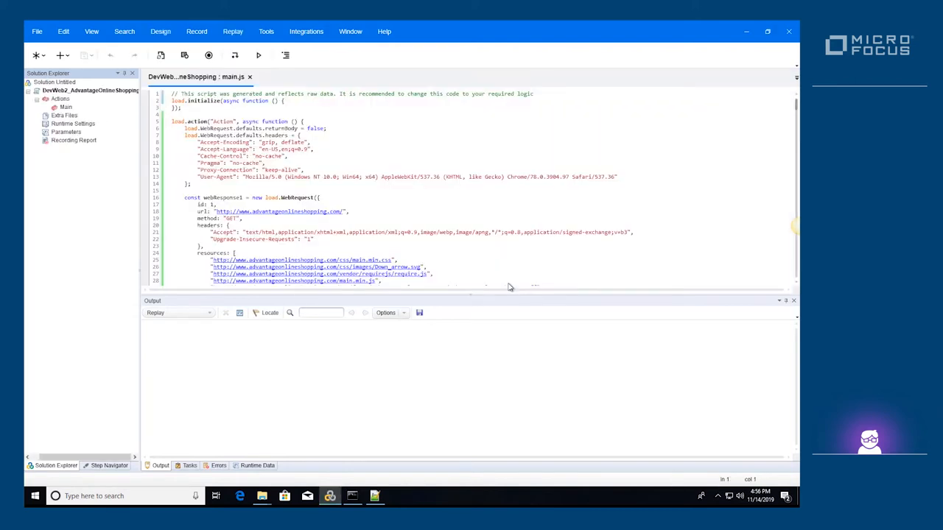
mouse_move(366, 201)
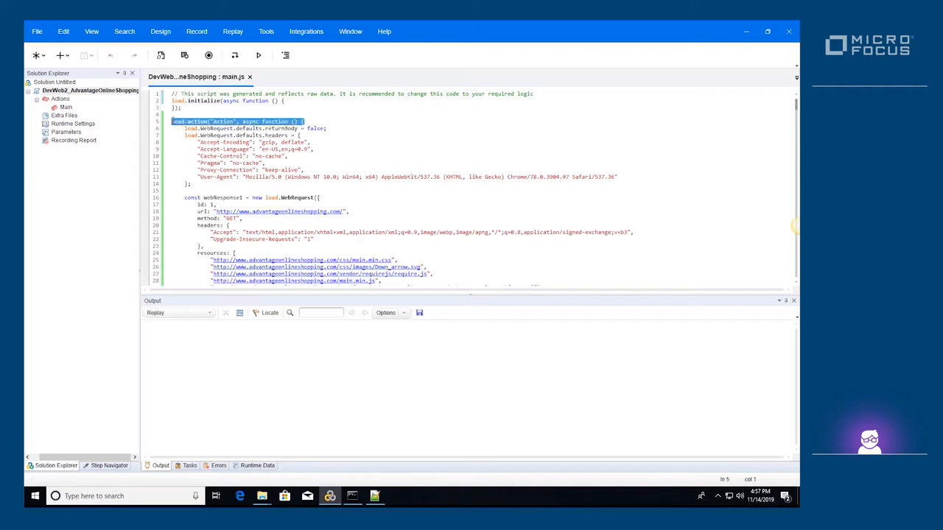
mouse_move(743, 104)
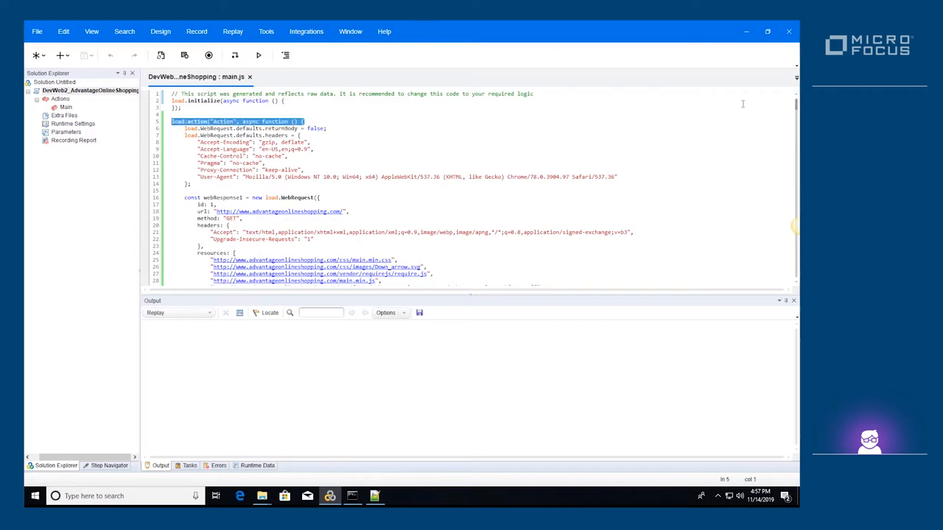
scroll(down, 3)
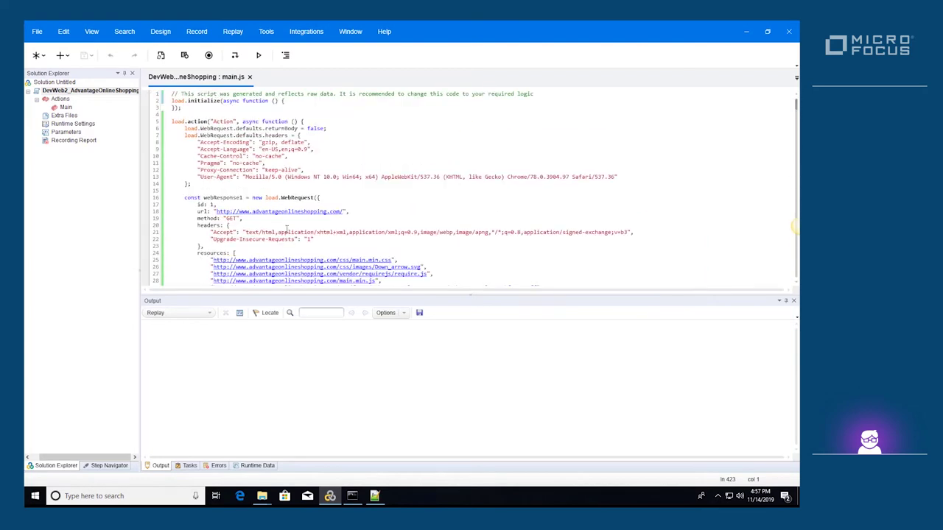
click(284, 232)
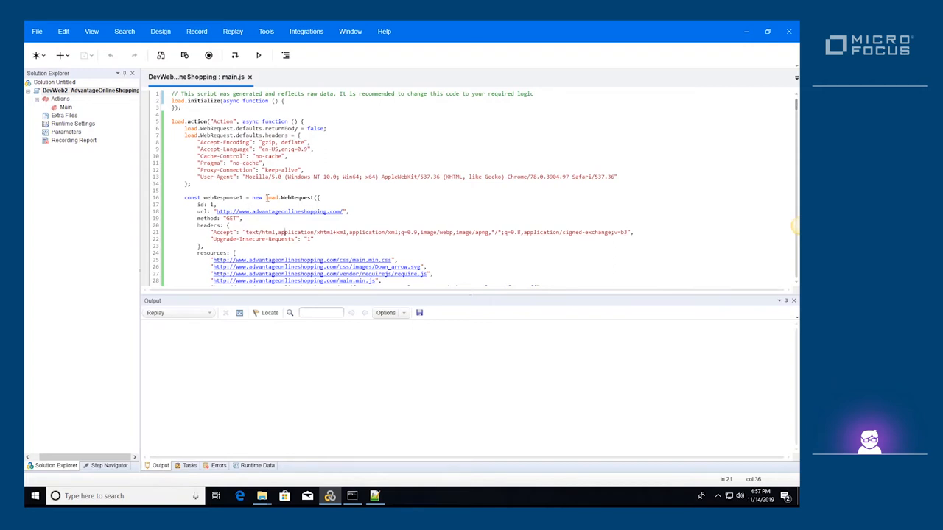
click(253, 197)
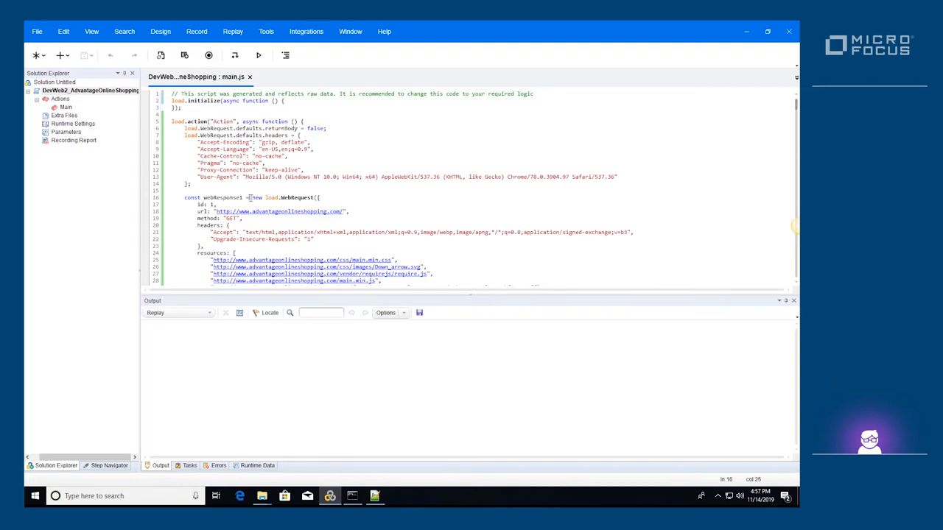
double_click(282, 197)
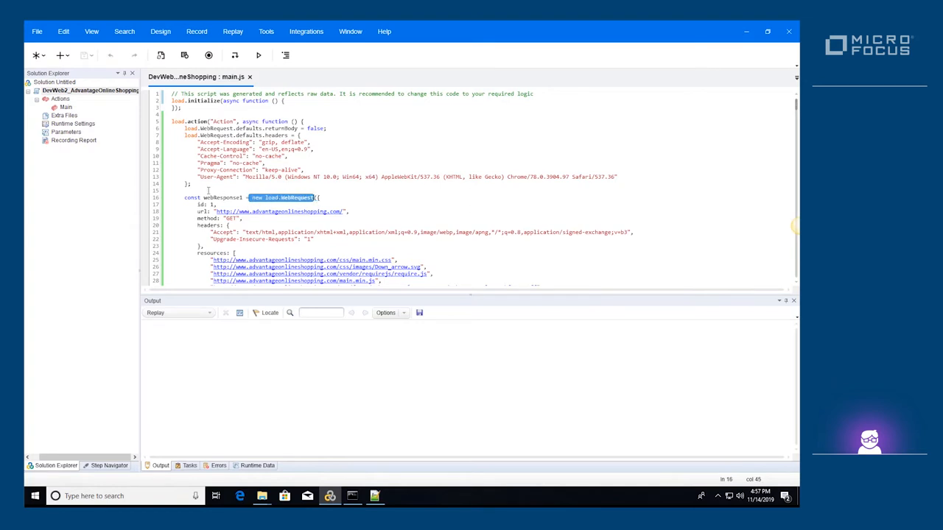
drag(197, 127, 617, 183)
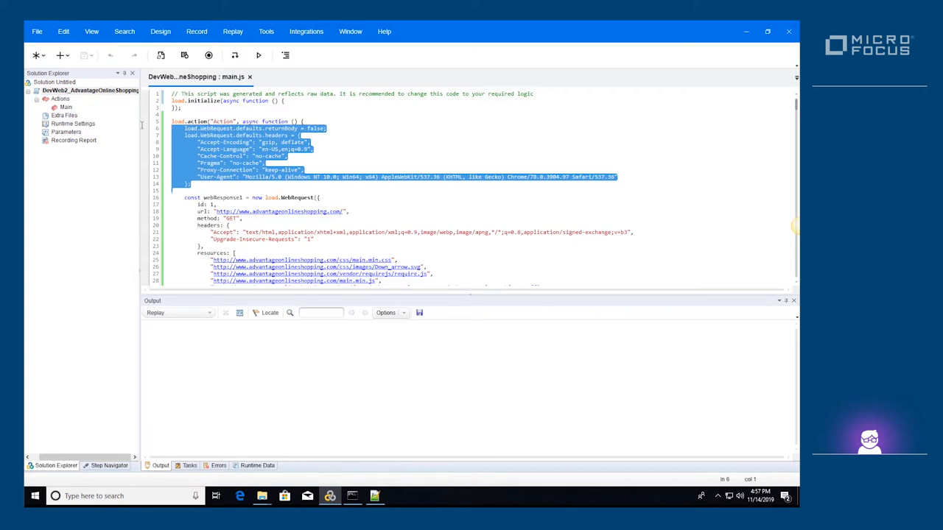
mouse_move(203, 193)
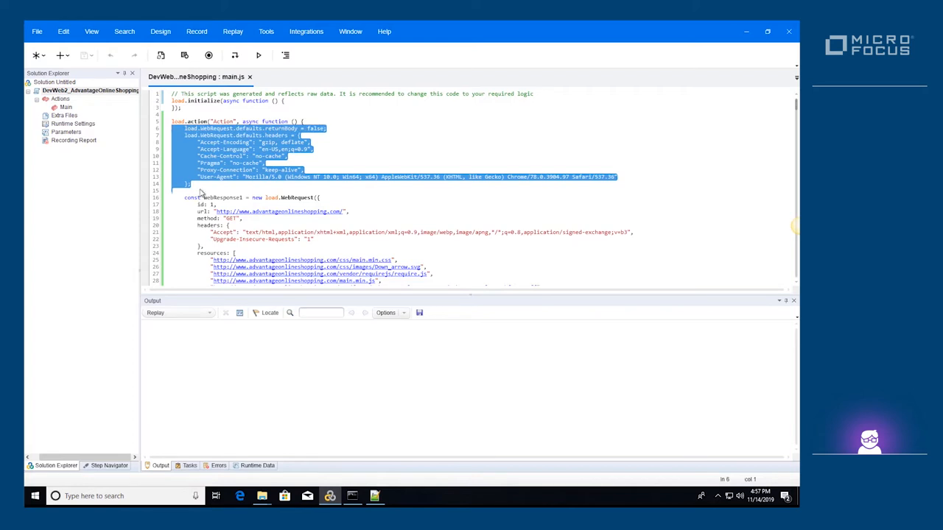
mouse_move(202, 191)
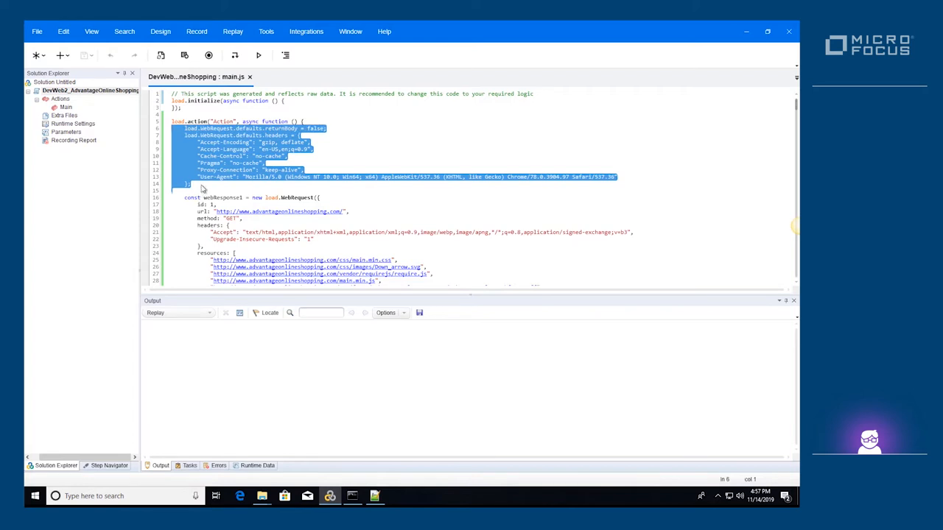
click(334, 128)
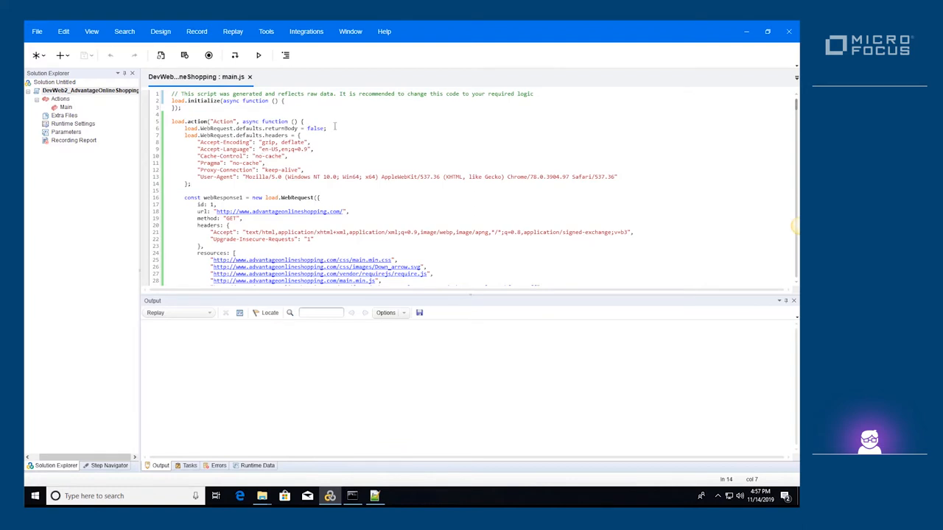
drag(310, 143, 304, 171)
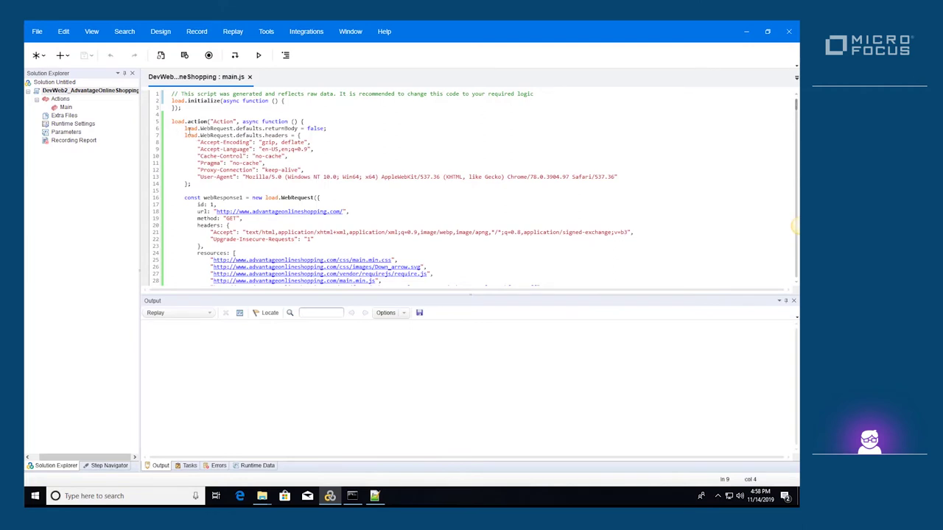
double_click(296, 128)
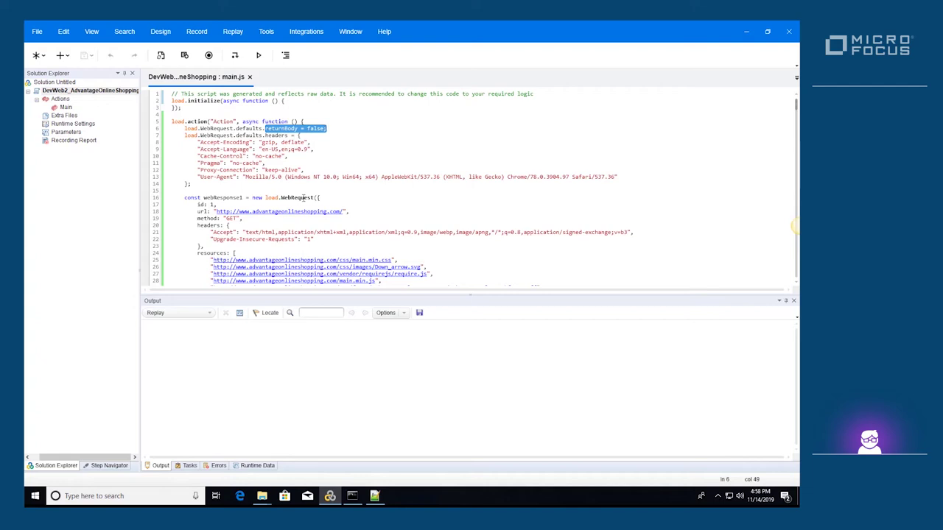
click(289, 182)
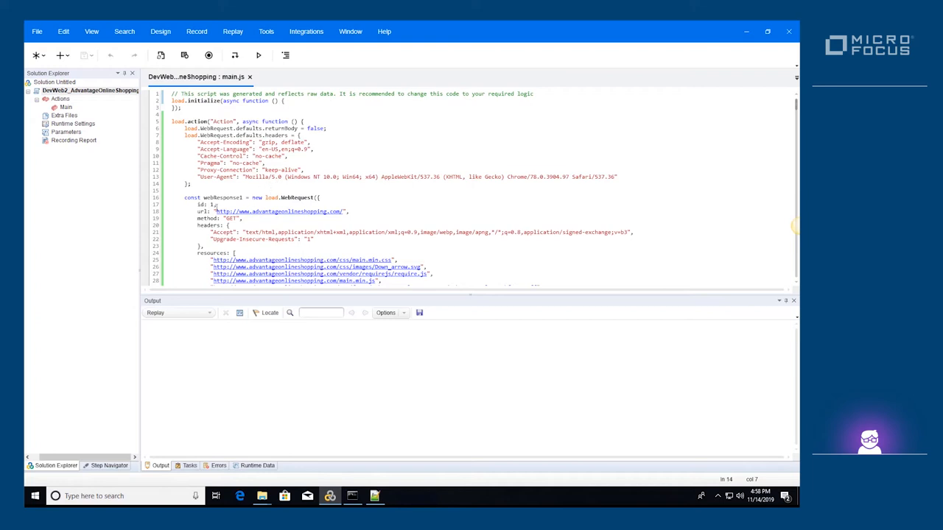
drag(213, 212, 244, 218)
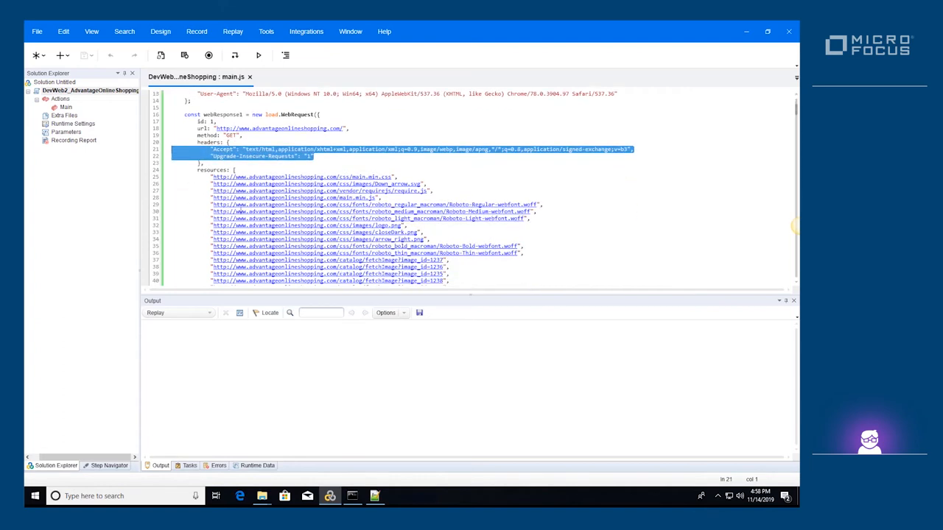
scroll(down, 3)
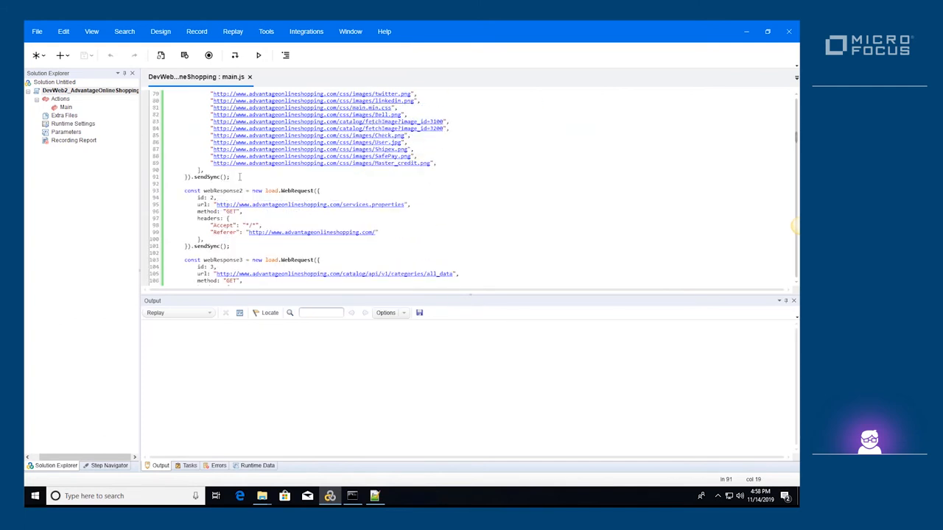
double_click(208, 177)
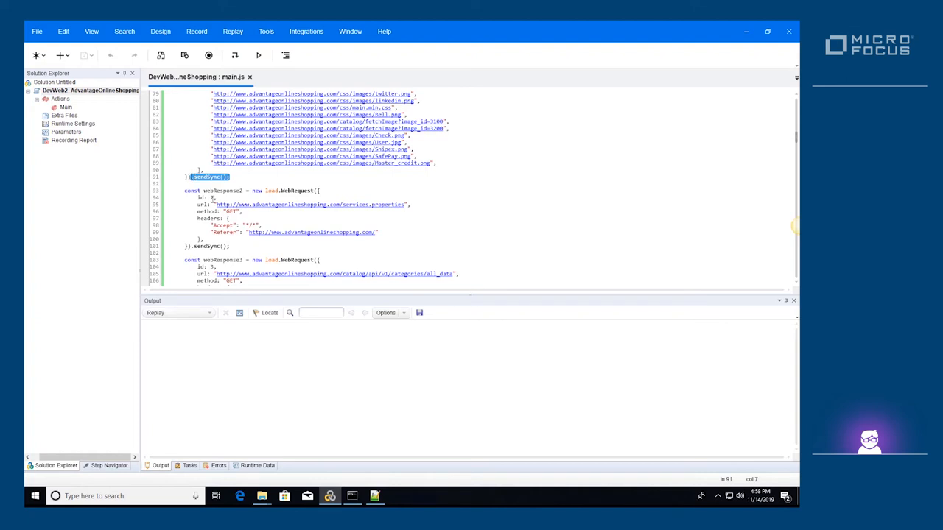
scroll(up, 3)
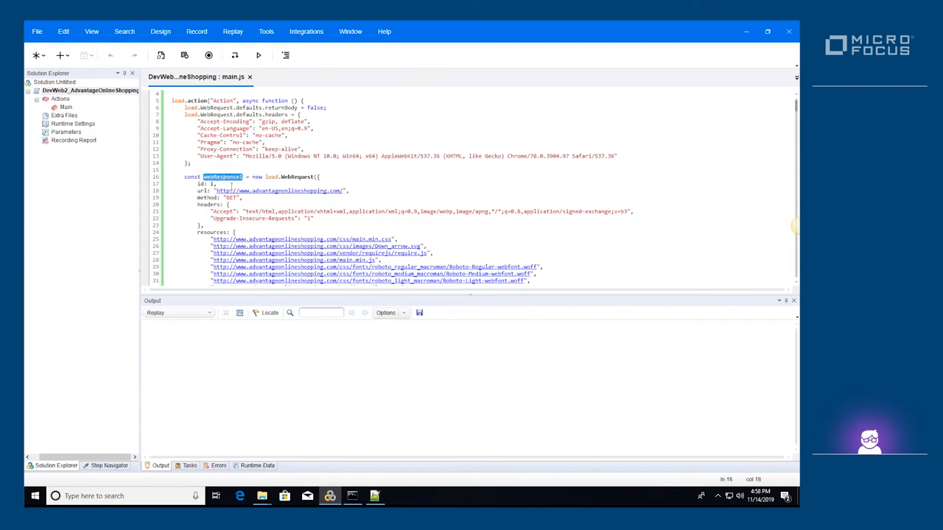
mouse_move(179, 204)
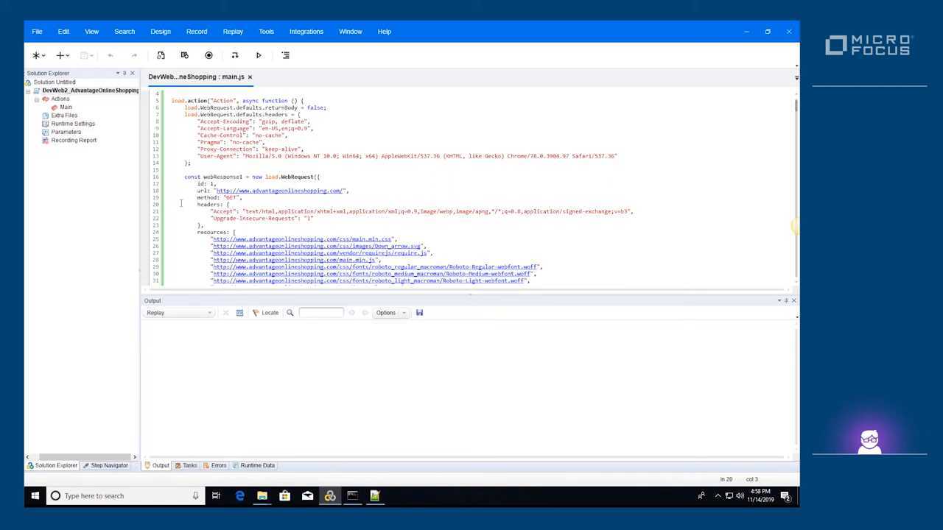
scroll(down, 3)
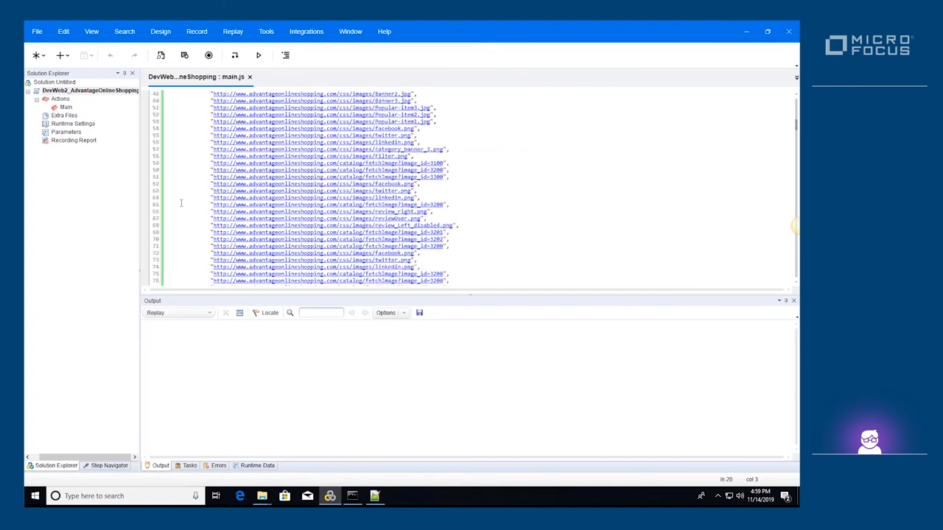
scroll(down, 3)
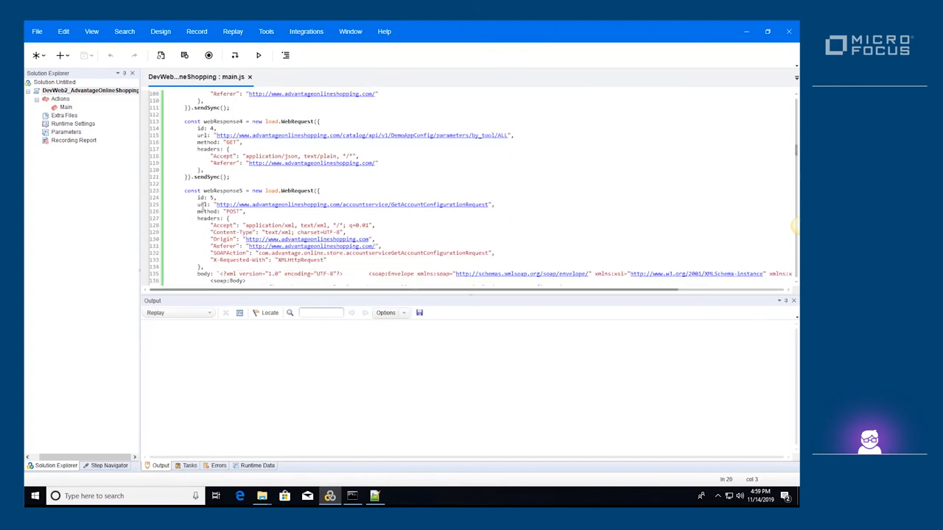
double_click(218, 211)
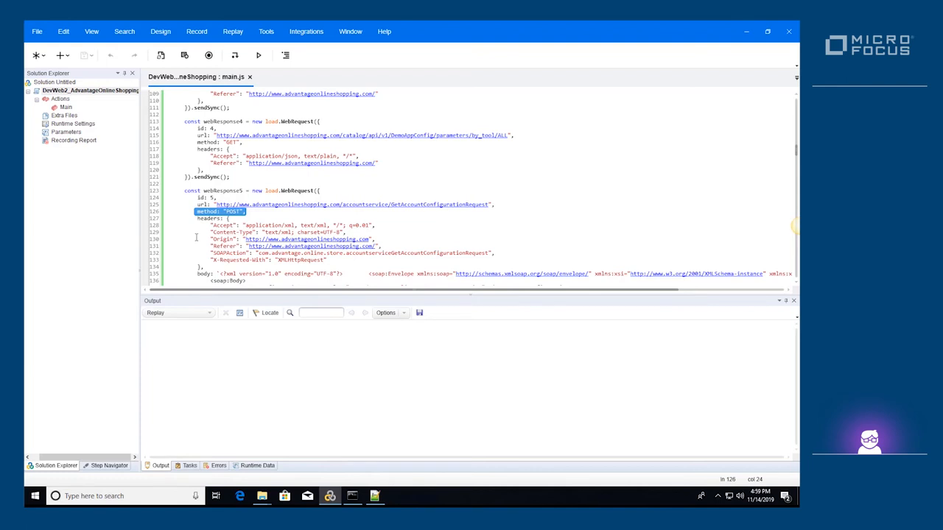
scroll(down, 3)
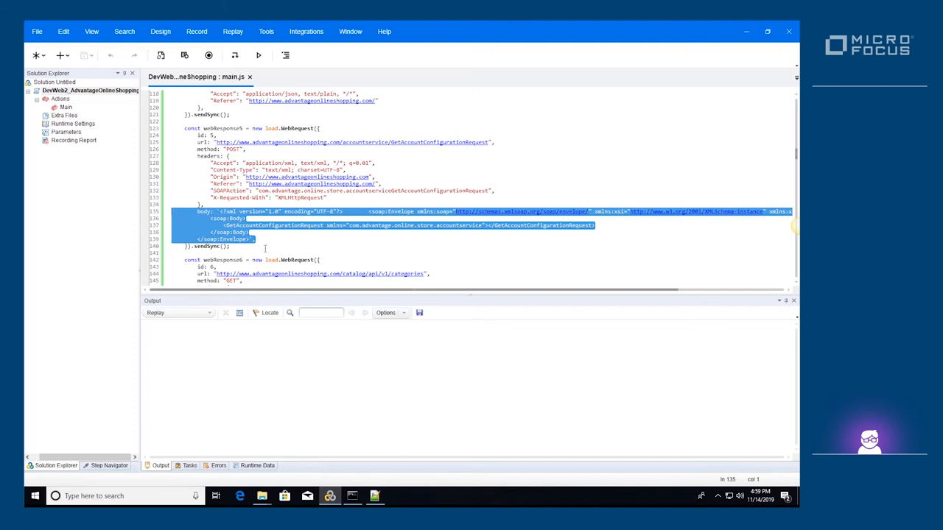
click(265, 245)
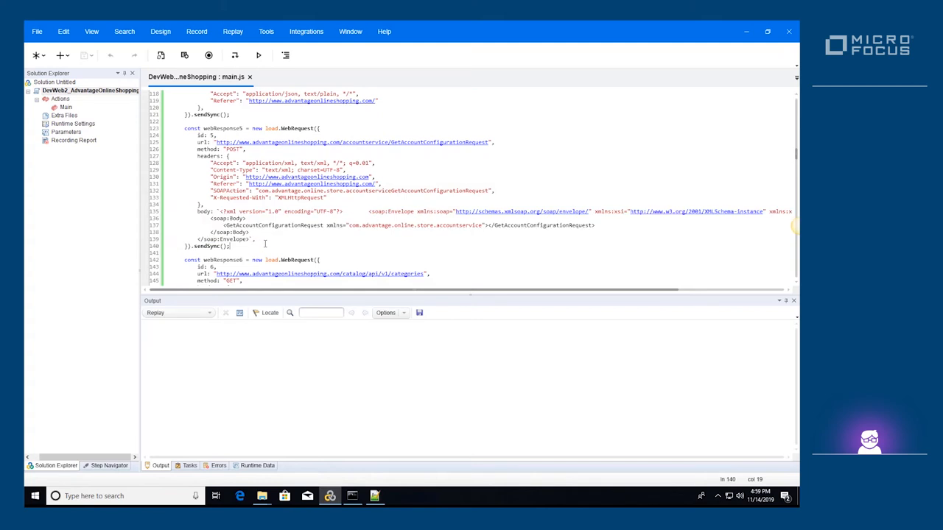
scroll(down, 3)
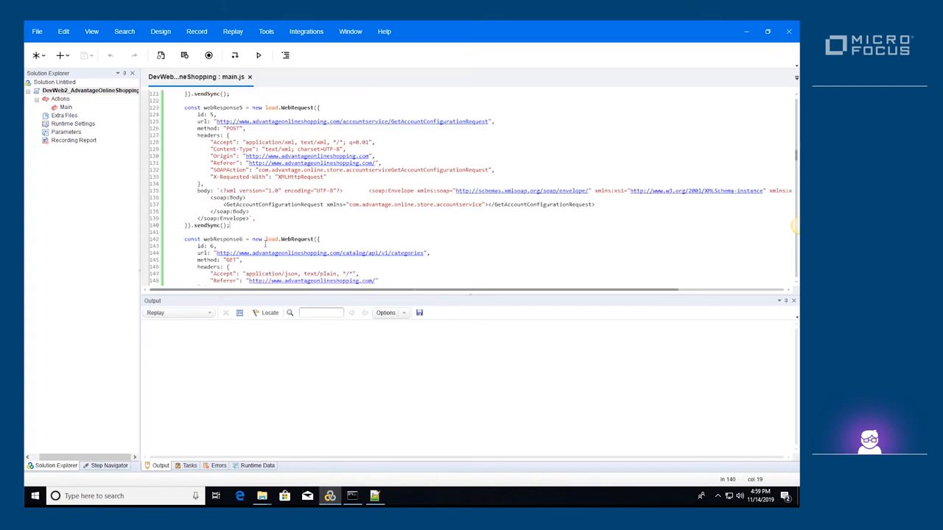
scroll(down, 3)
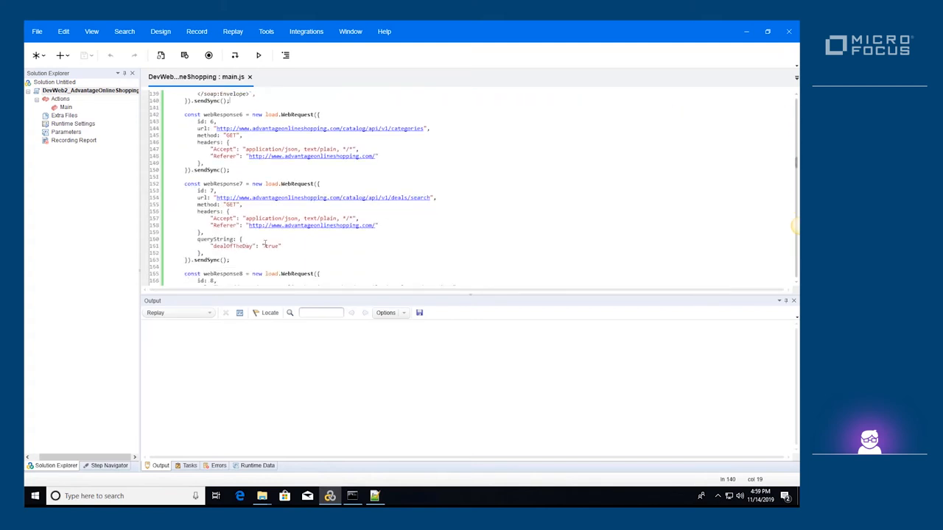
scroll(down, 3)
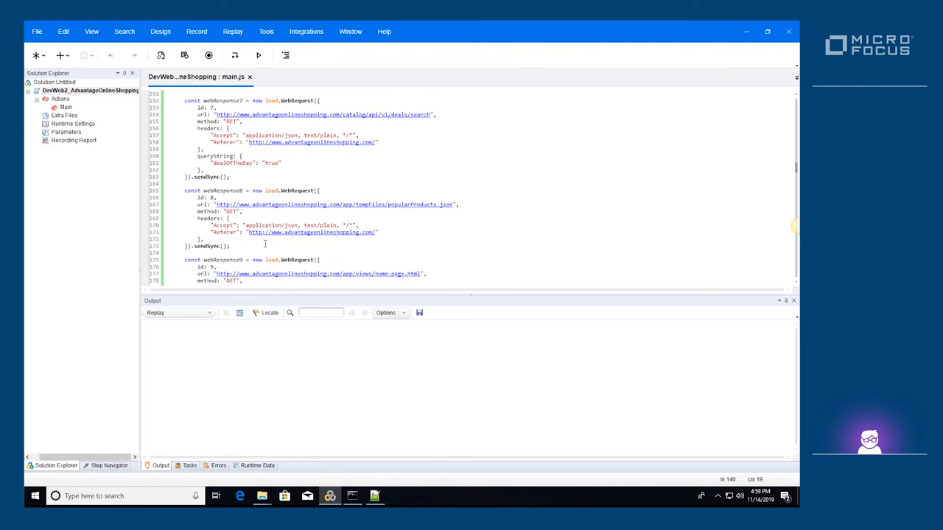
mouse_move(455, 204)
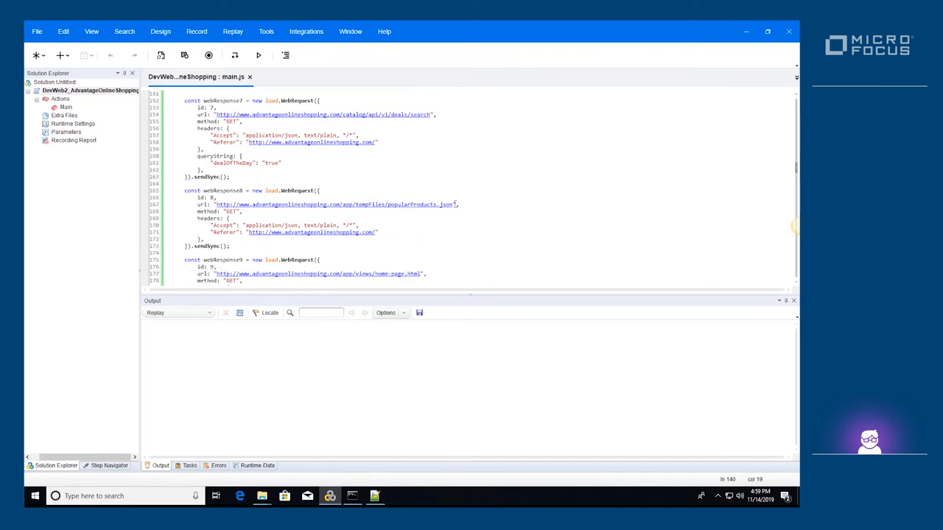
Add returnBody: true to webResponse8's options and log webResponse8.body after sendSync()
double_click(418, 204)
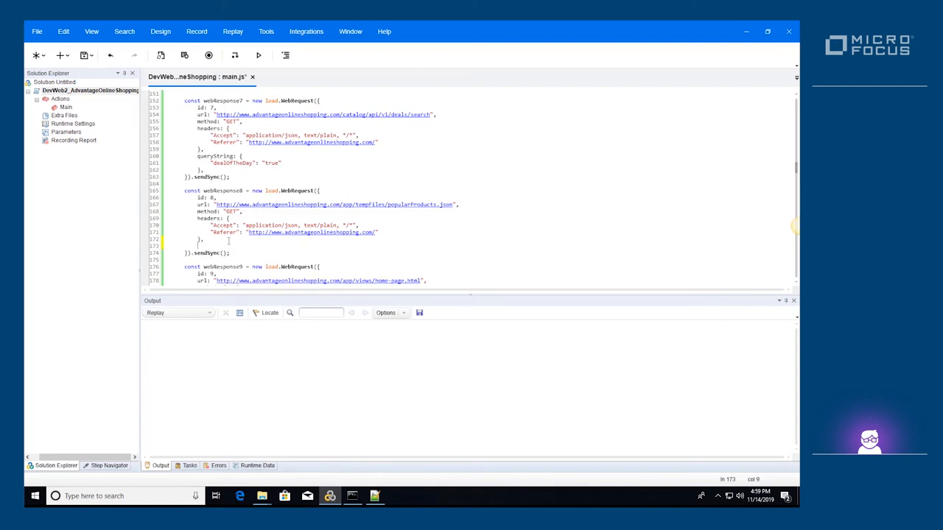
text(returnBody)
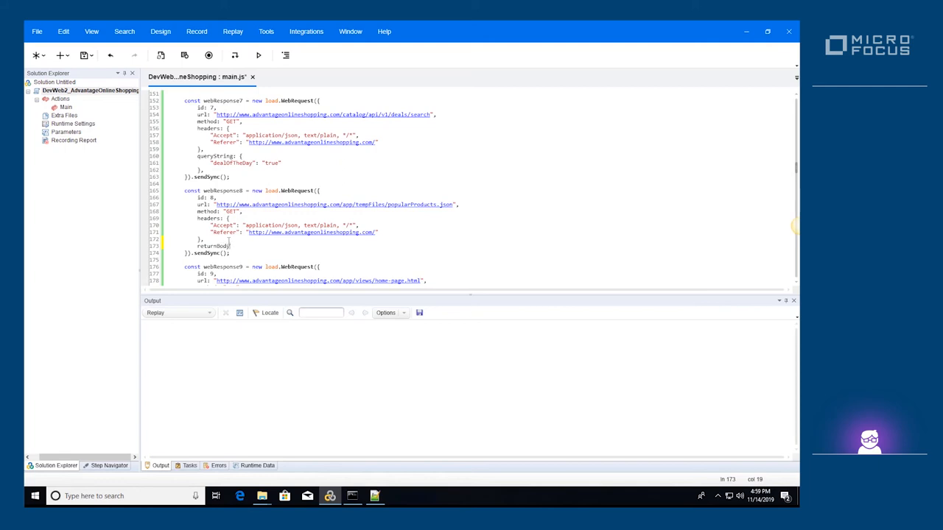
text(: true)
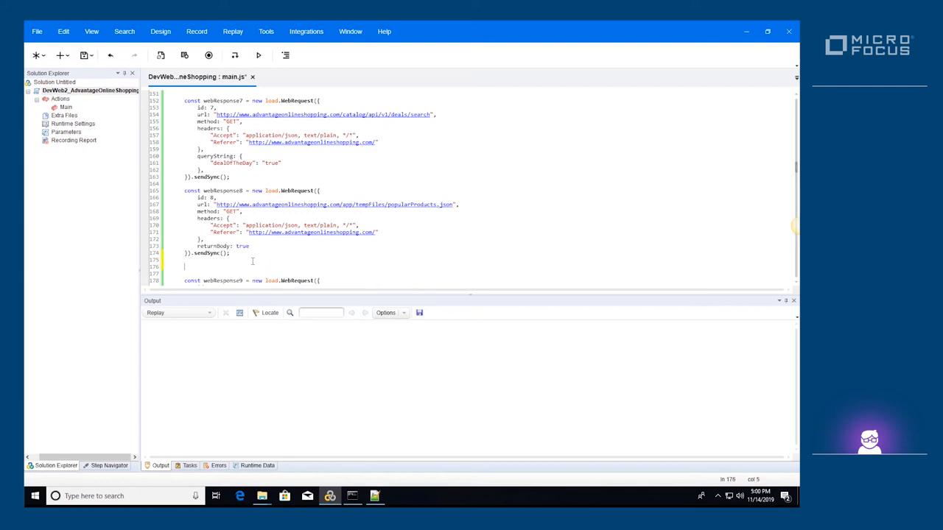
text(load.log(webResponse8.body);)
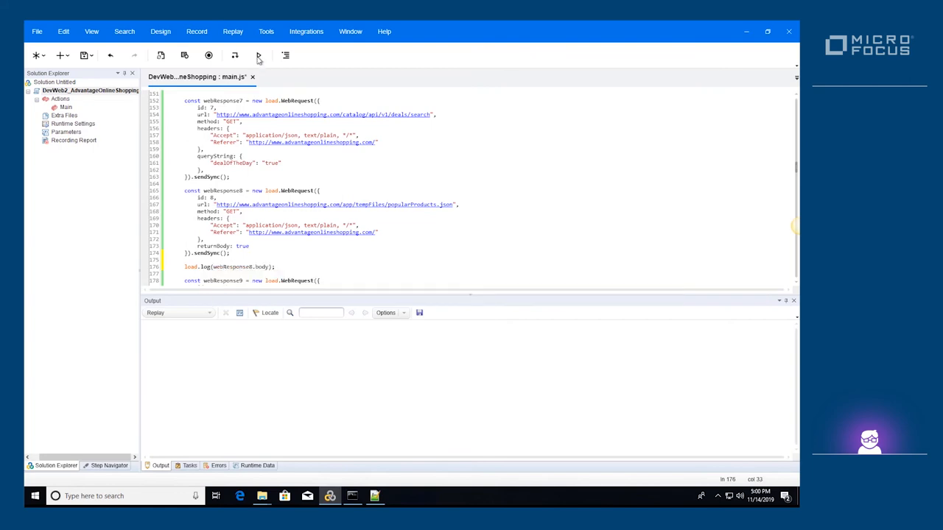
Replay the script and select the logged productName entry in the Output pane
click(258, 56)
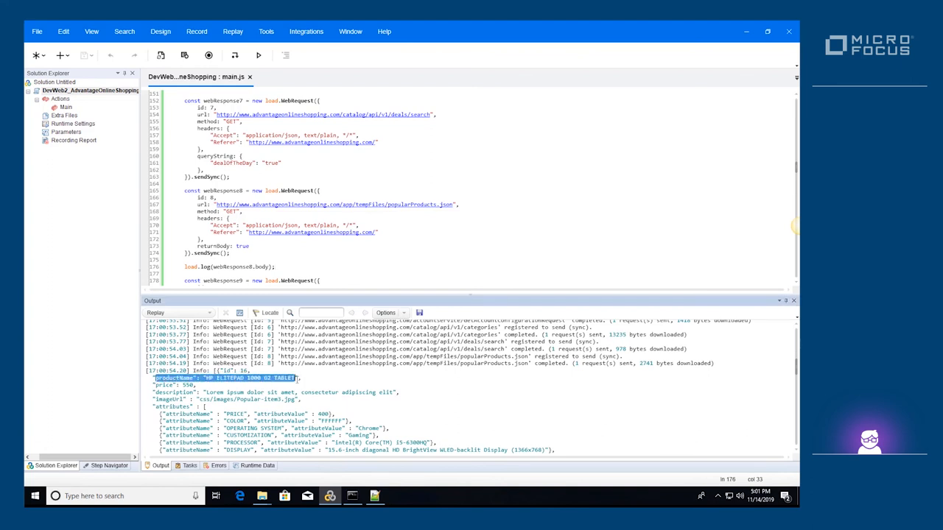
click(315, 384)
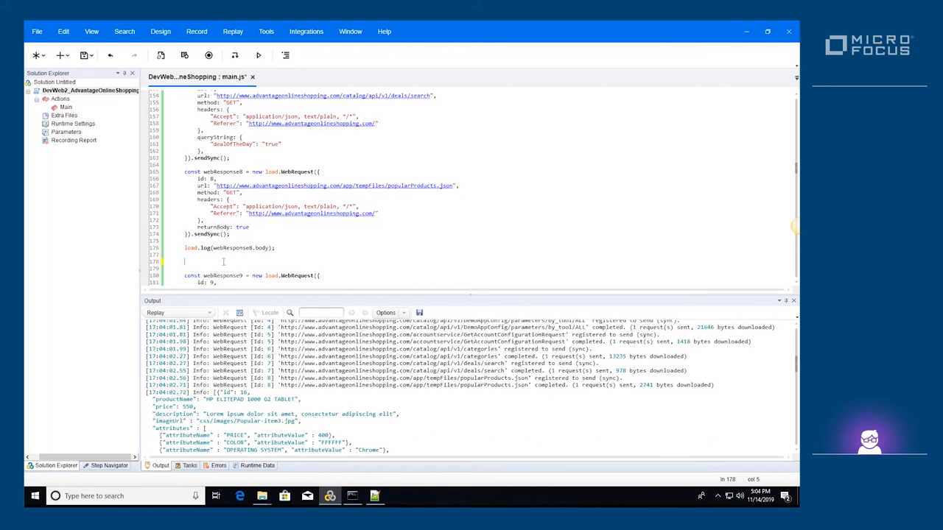
Check webResponse8.jsonBody[0].productName is HP ELITEPAD 1000 G2 TABLET, logging 'All is good', and replay
text(if ()
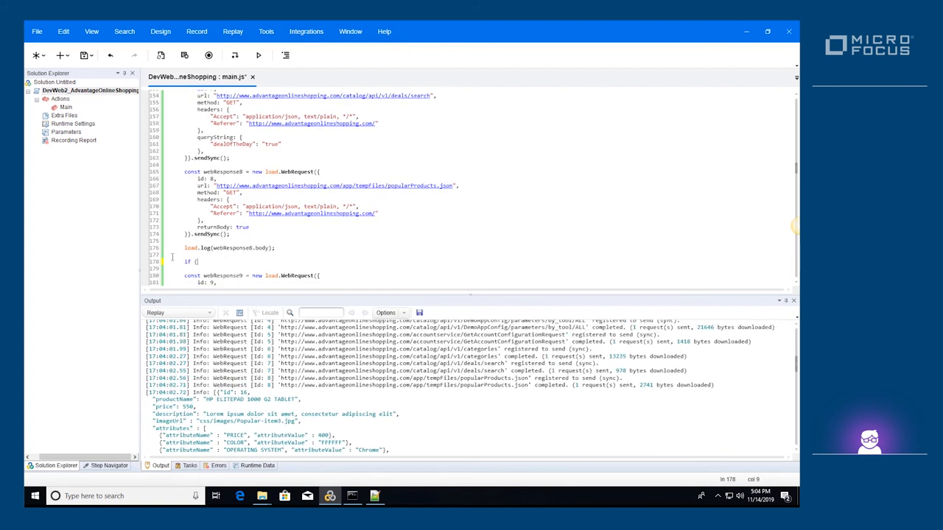
text(webResponse8.json8)
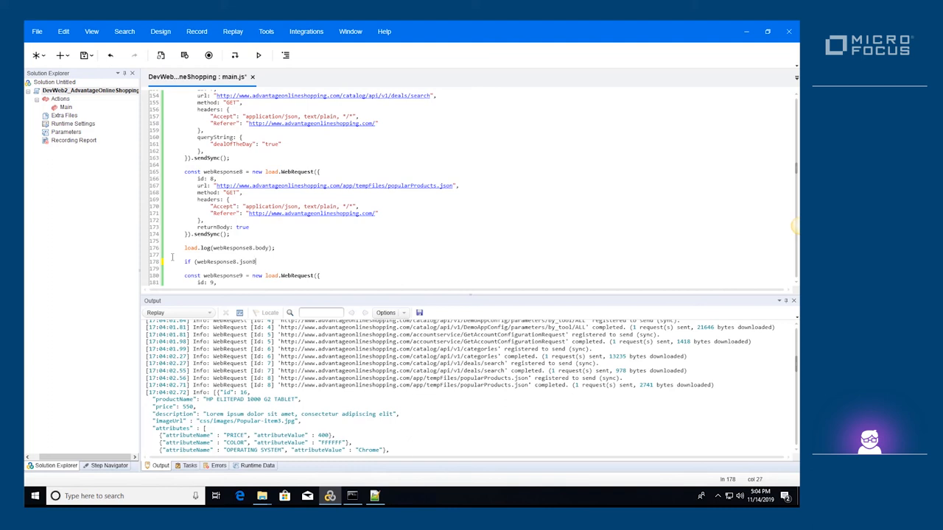
text(Body[0].productName === "HP ELITEPAD 1000 G2 TABLET") {)
click(349, 268)
text(load.log("All is good");)
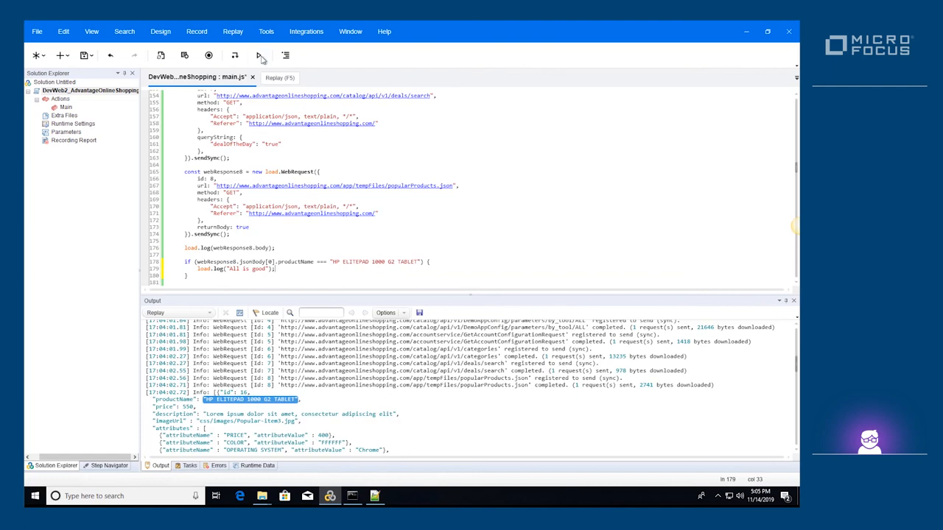
click(260, 55)
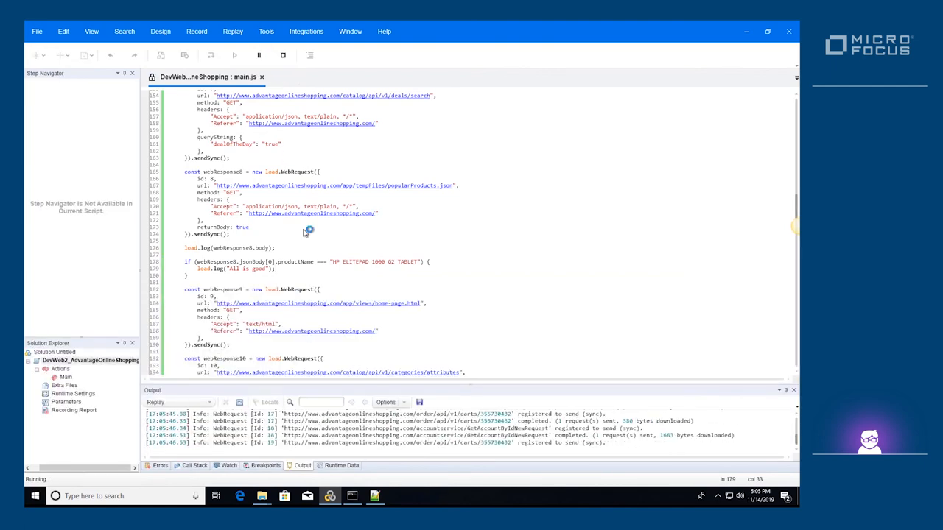